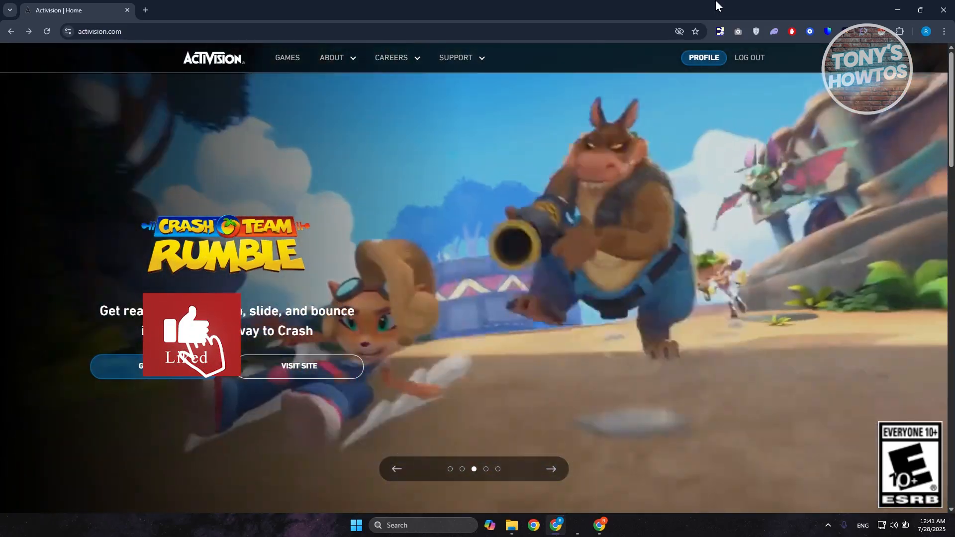
Step: Click repeatedly in the page area before reaching the site navigation
click(550, 469)
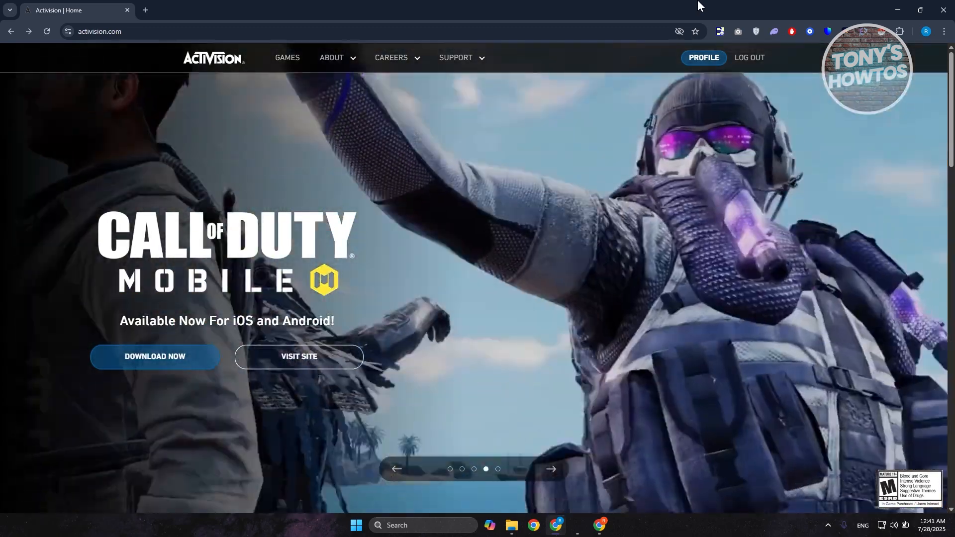
click(551, 469)
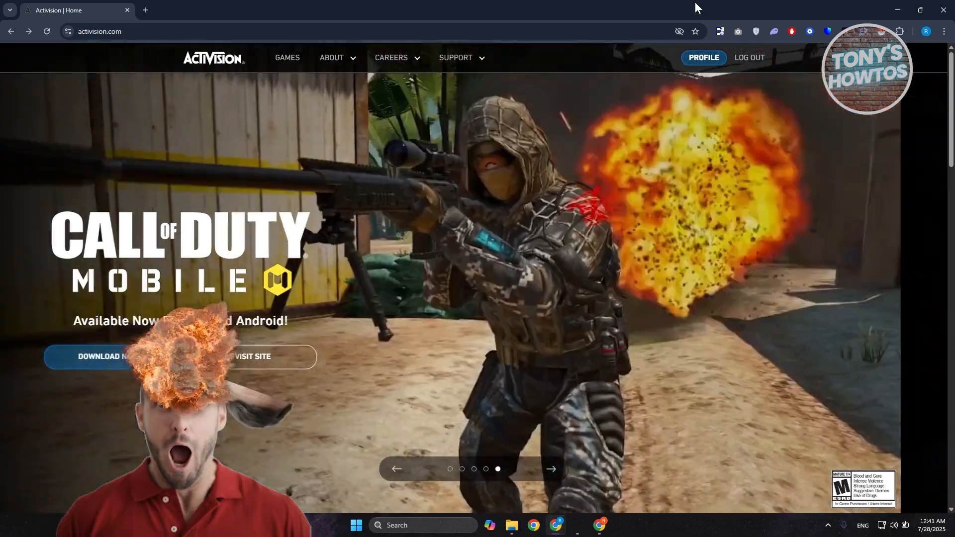
click(551, 469)
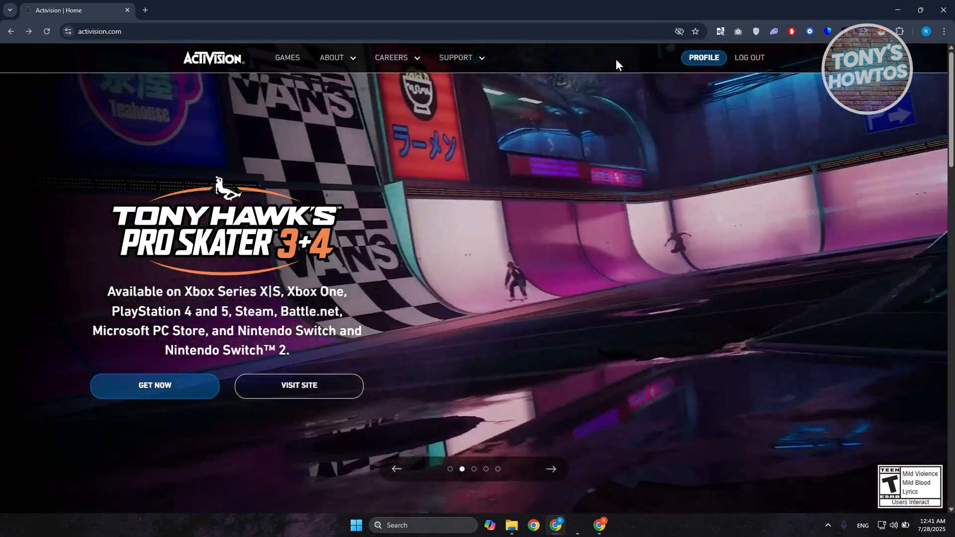
click(551, 469)
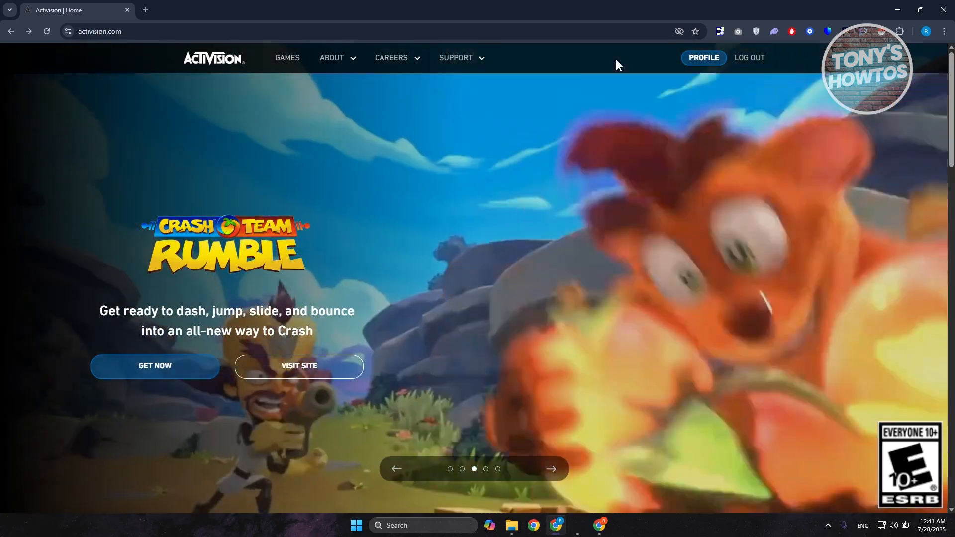
click(551, 469)
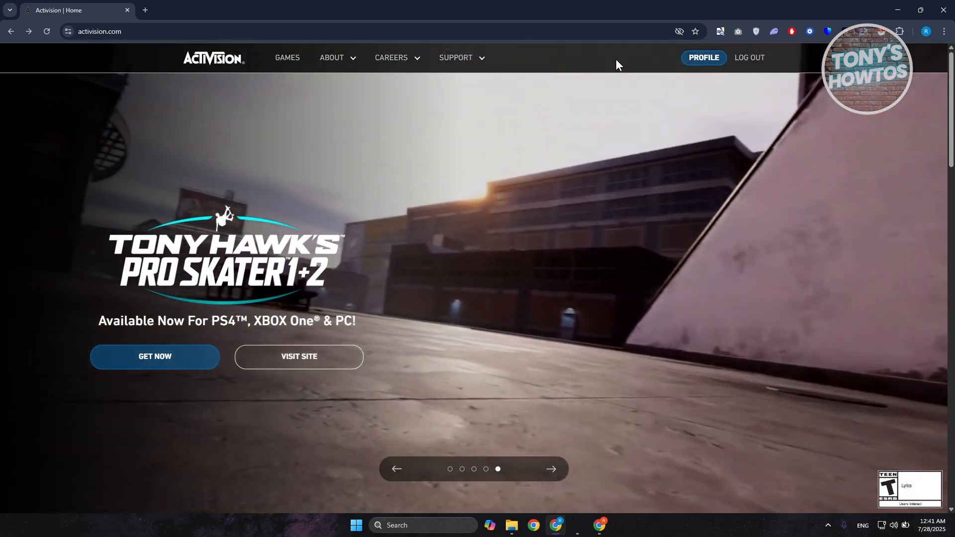
click(450, 468)
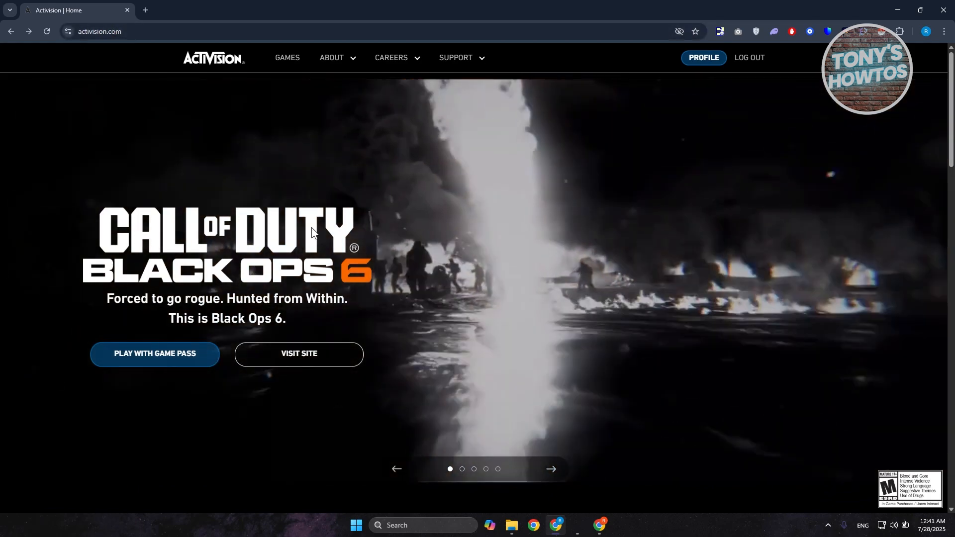
Step: Go to Support Home and reach the Support Options page from the footer link
click(455, 57)
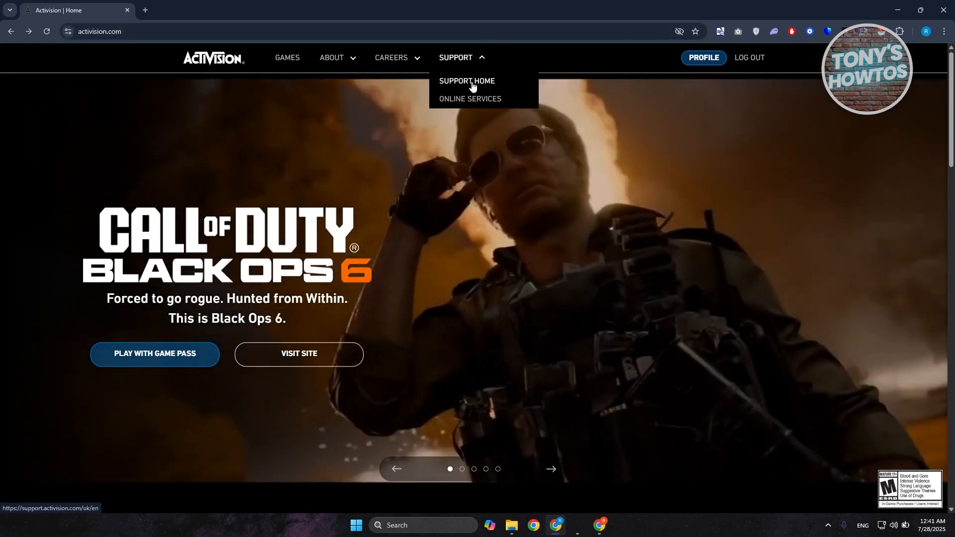
click(466, 81)
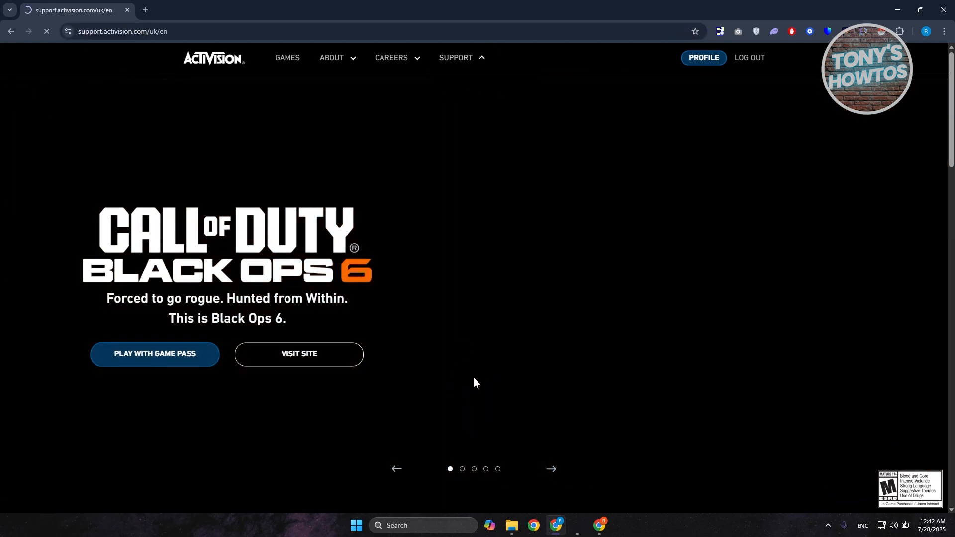
scroll(down, 3)
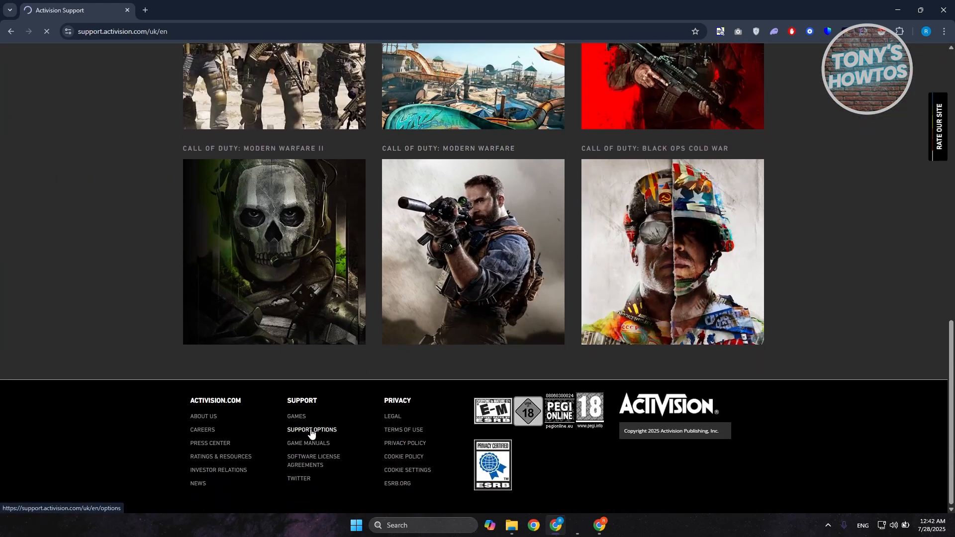
click(312, 431)
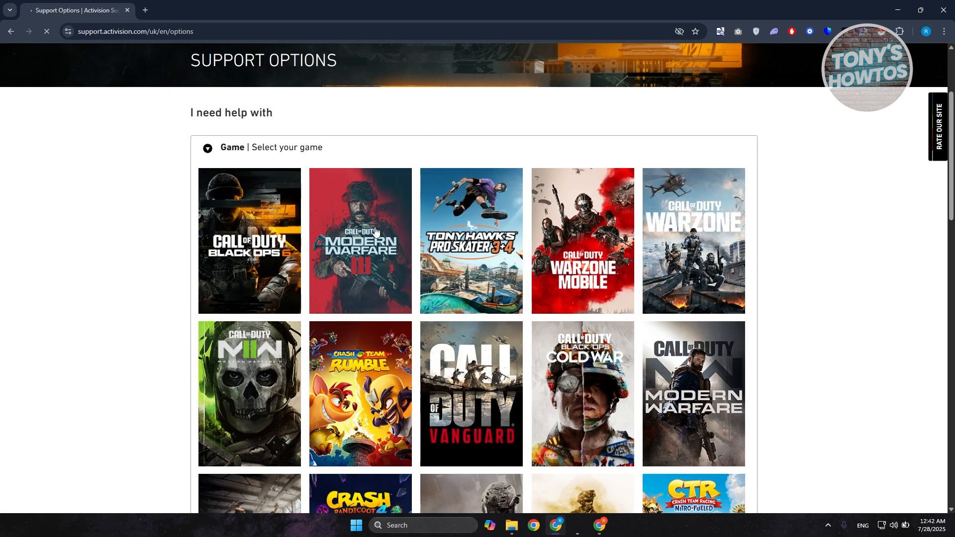
Step: Choose Call of Duty: Black Ops 6, Steam, Activision Account, and the "I can't link my accounts" issue
click(249, 241)
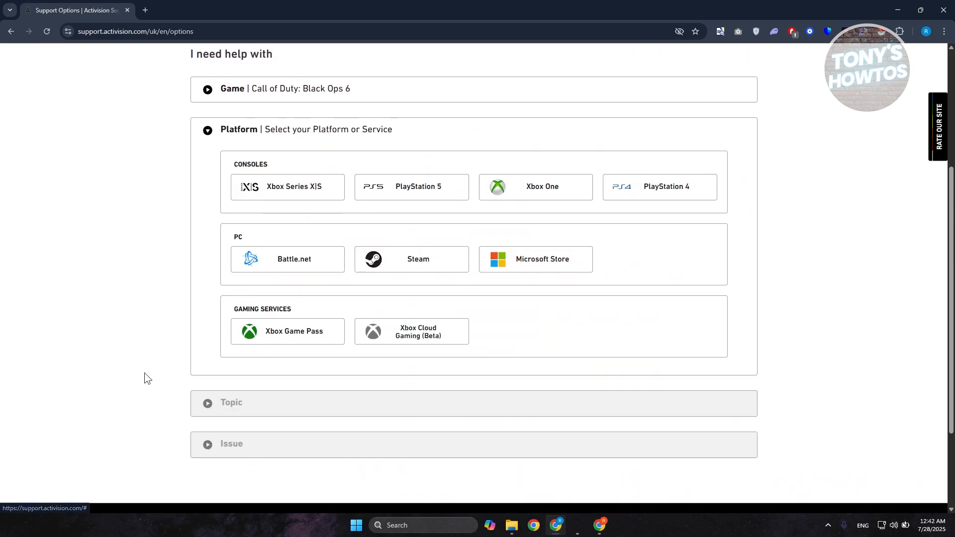
click(411, 259)
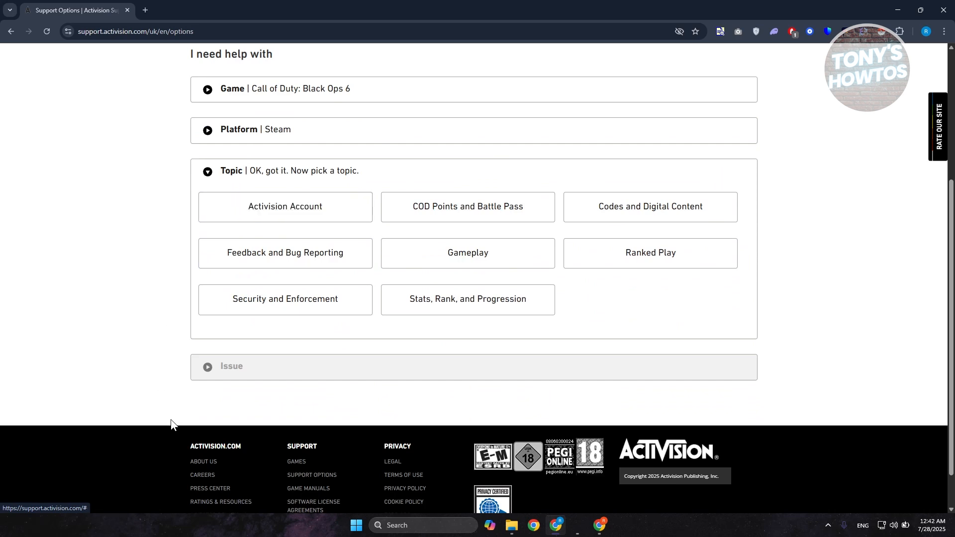
click(285, 206)
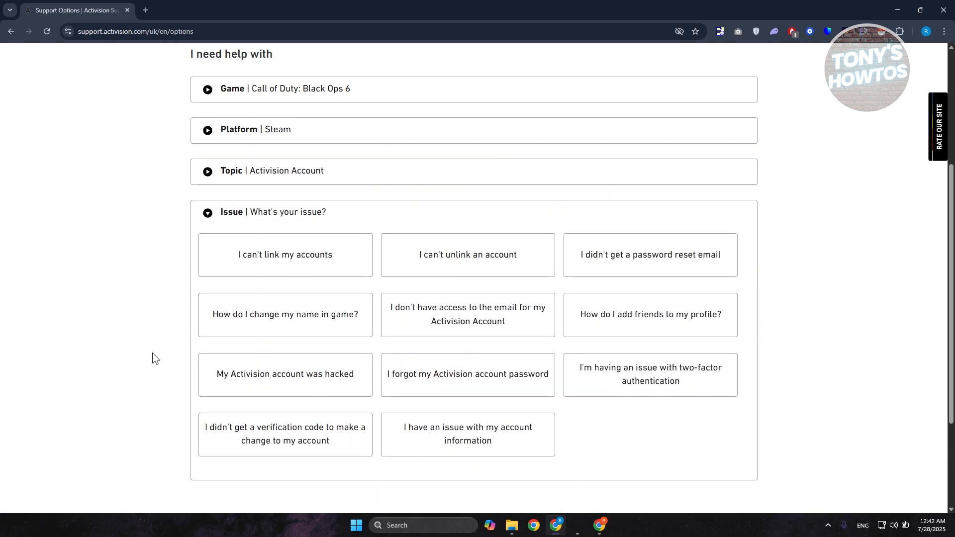
scroll(down, 3)
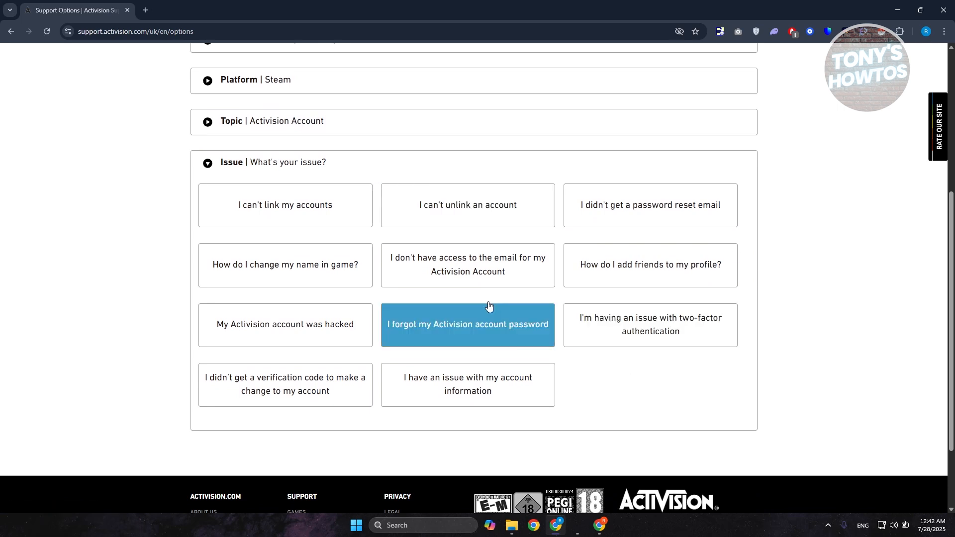
click(285, 205)
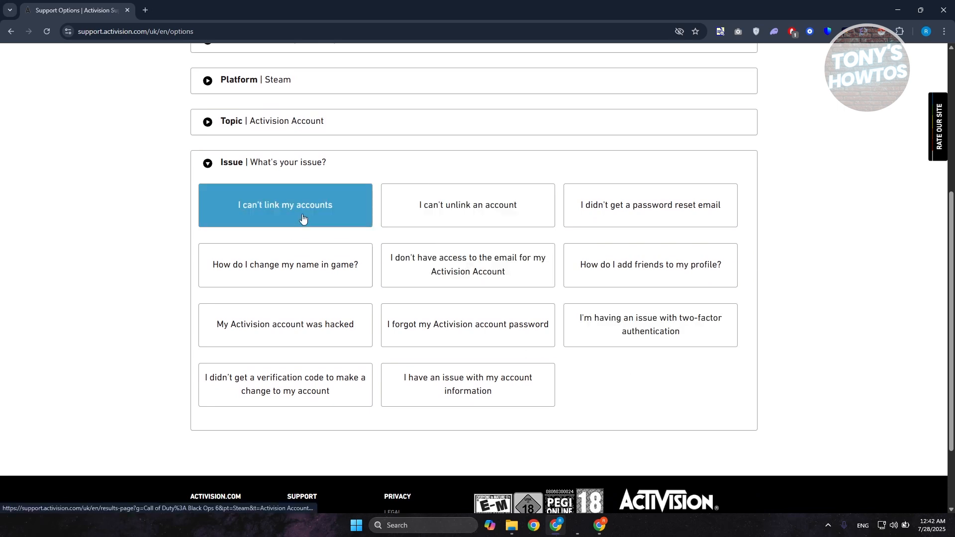
click(285, 205)
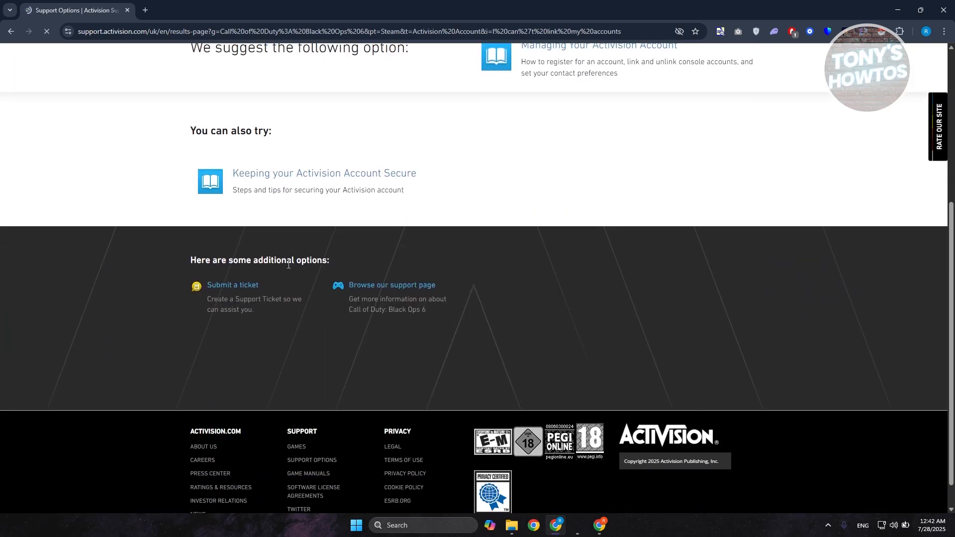
Step: Start a new support ticket via "Submit a ticket" under additional options
click(232, 284)
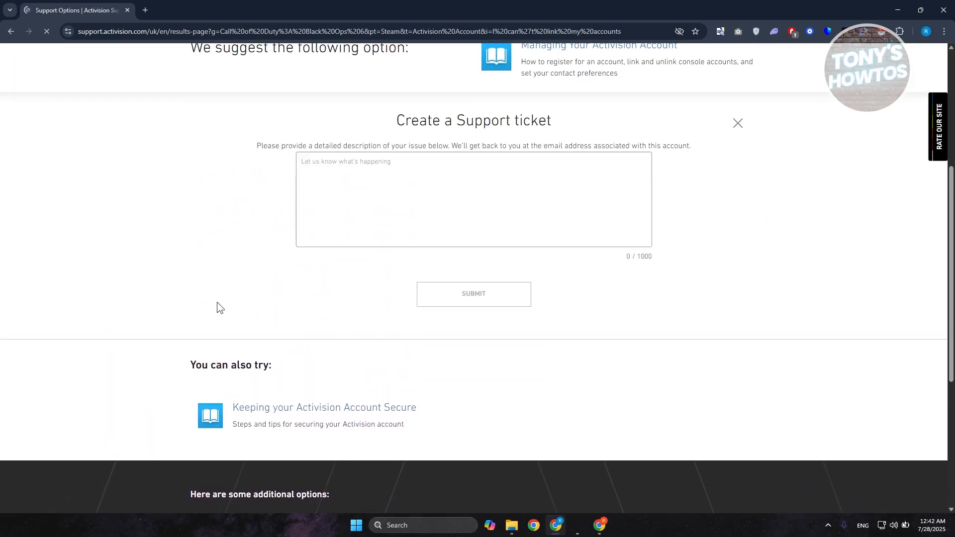
scroll(up, 3)
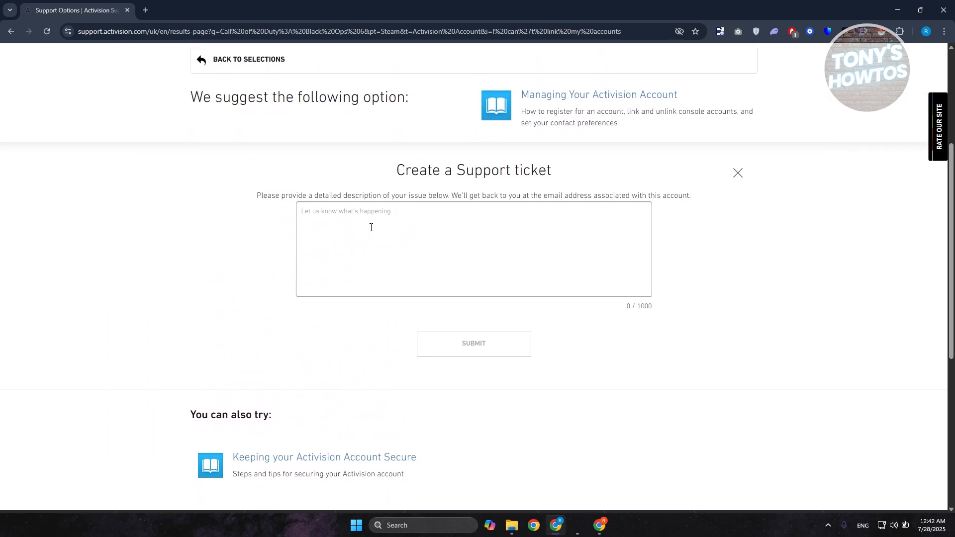
mouse_move(348, 218)
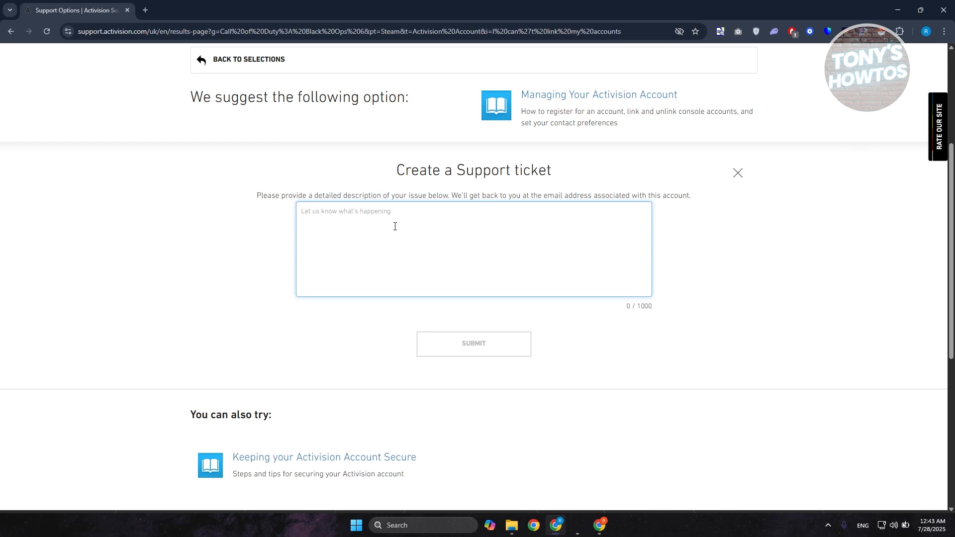
mouse_move(179, 273)
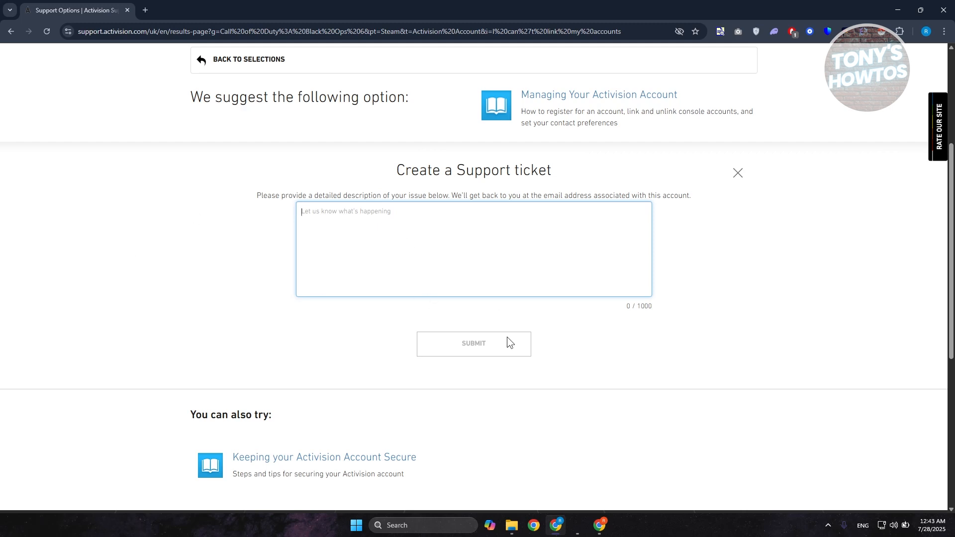
scroll(up, 3)
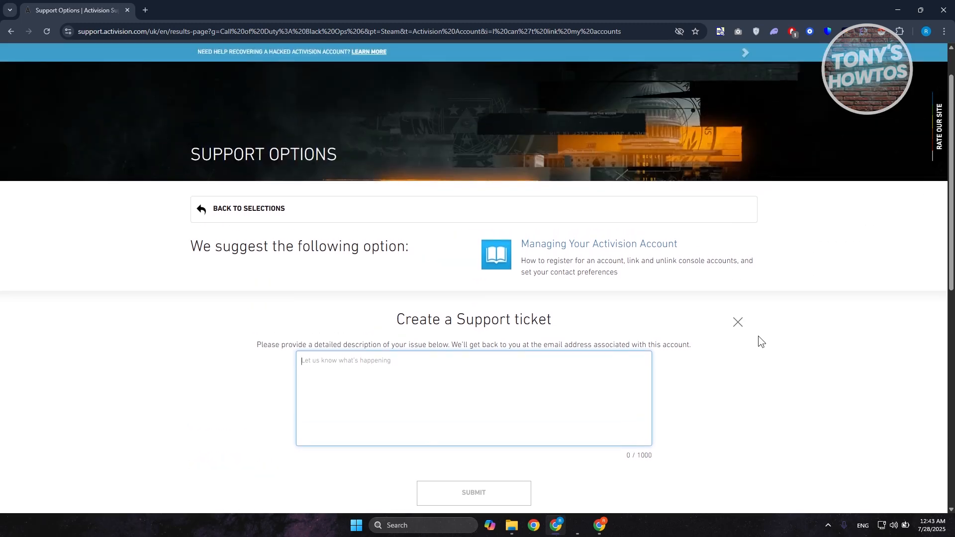
scroll(up, 3)
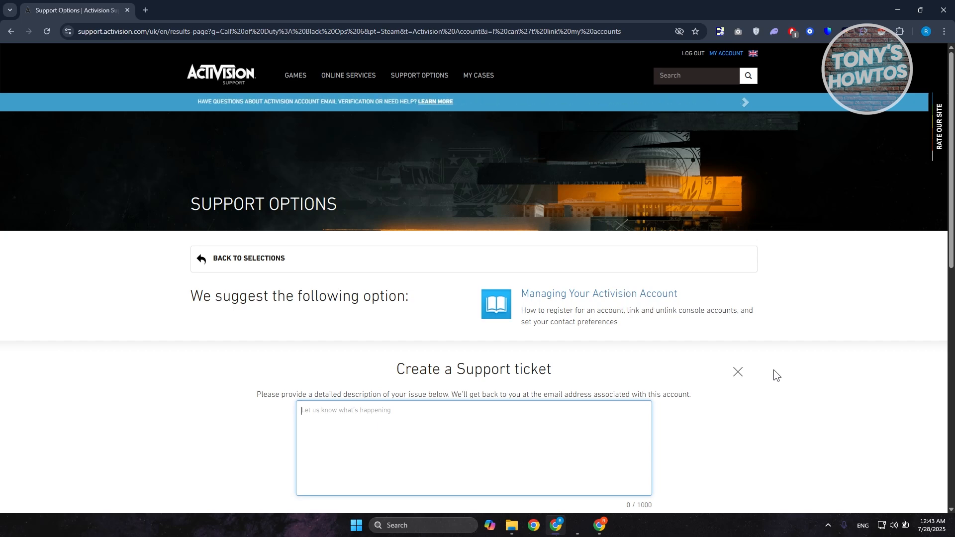
mouse_move(851, 294)
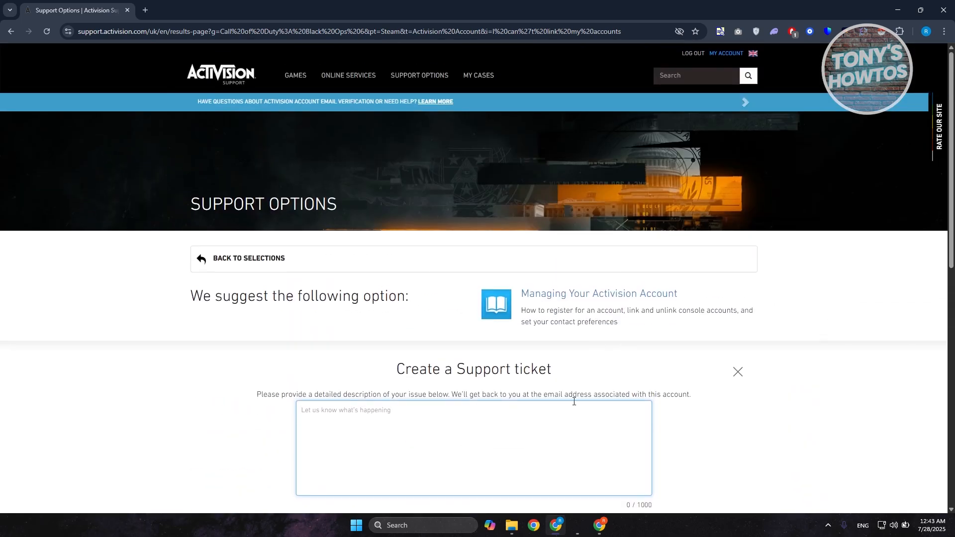
mouse_move(729, 403)
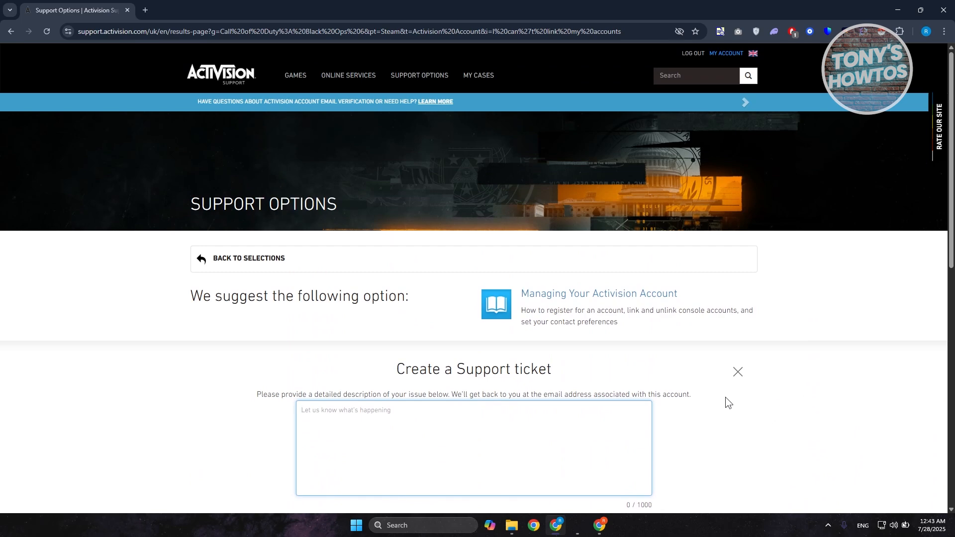